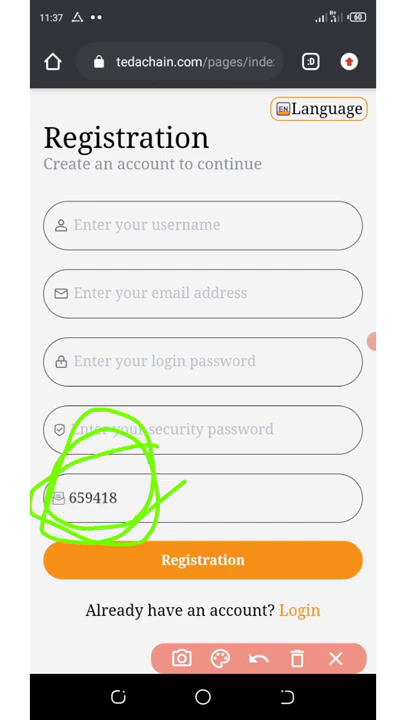
left_click(202, 560)
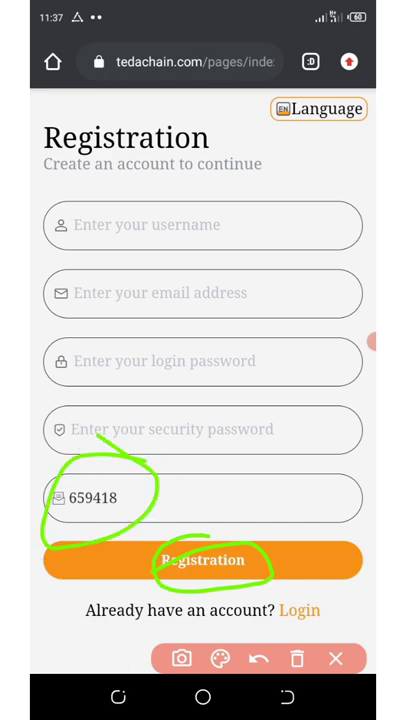
left_click(258, 658)
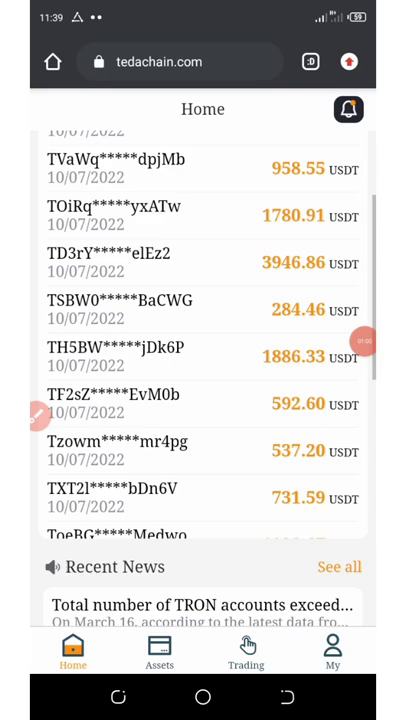
scroll("down", 3)
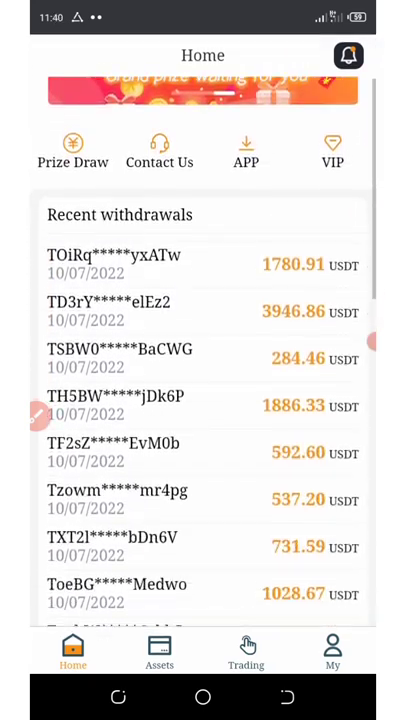
scroll("down", 3)
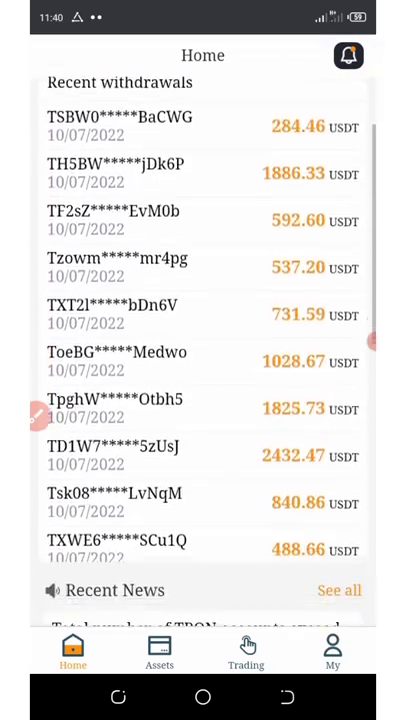
scroll("down", 3)
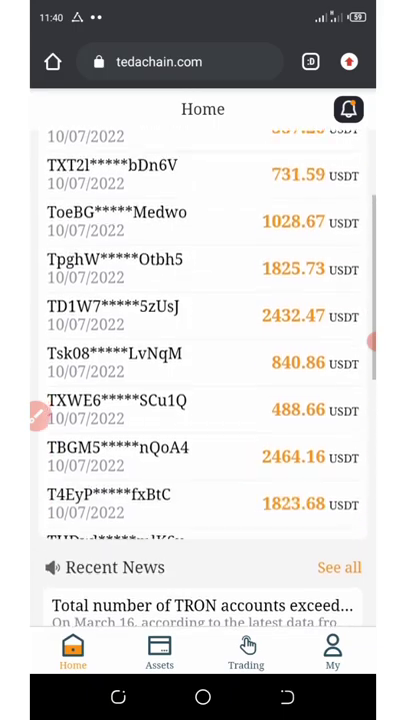
scroll("down", 3)
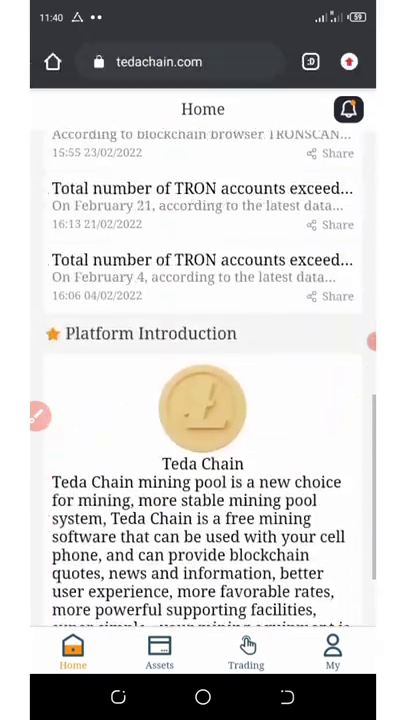
scroll("down", 3)
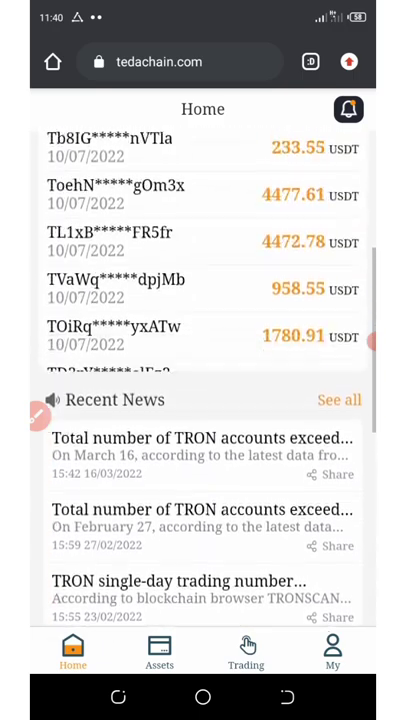
scroll("down", 3)
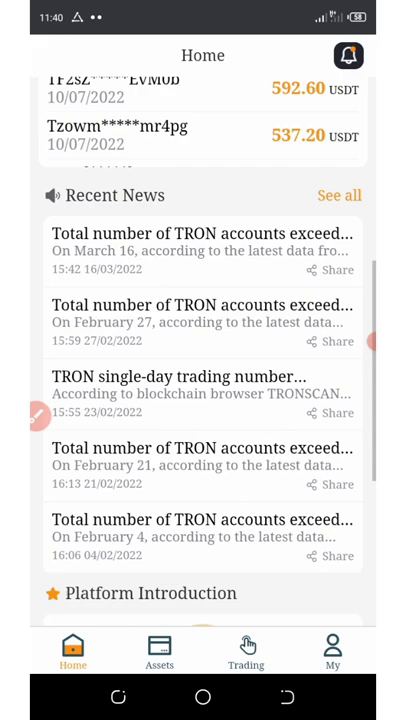
scroll("down", 3)
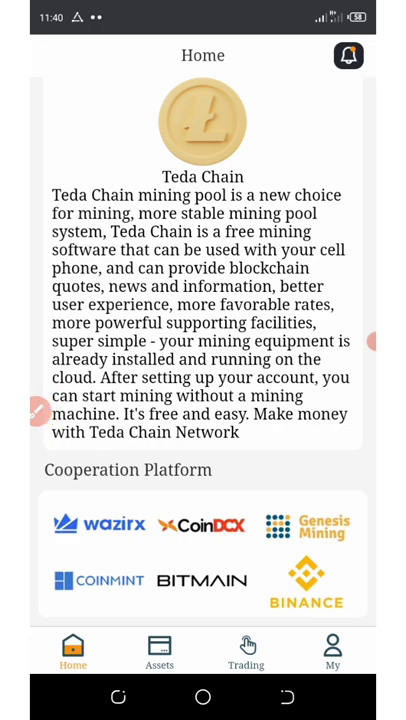
Step: Open the My account page listing invite, team, billing, language, settings and FAQ
left_click(159, 650)
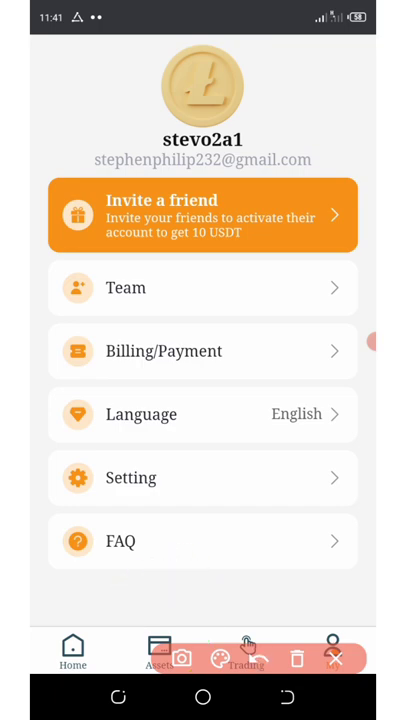
Step: Check the cloud miner's daily earnings on Trading, then return Home
left_click(246, 650)
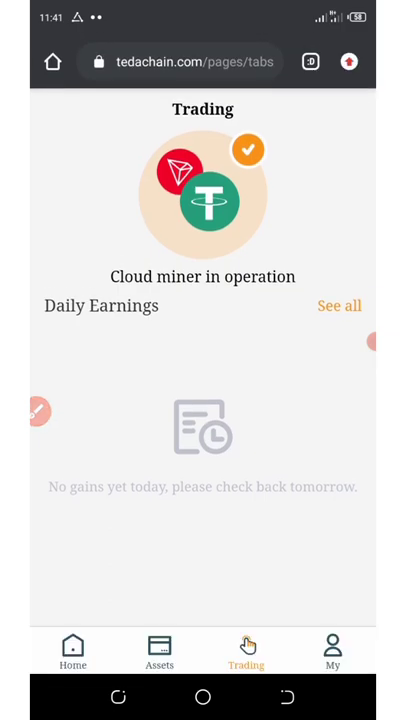
left_click(73, 650)
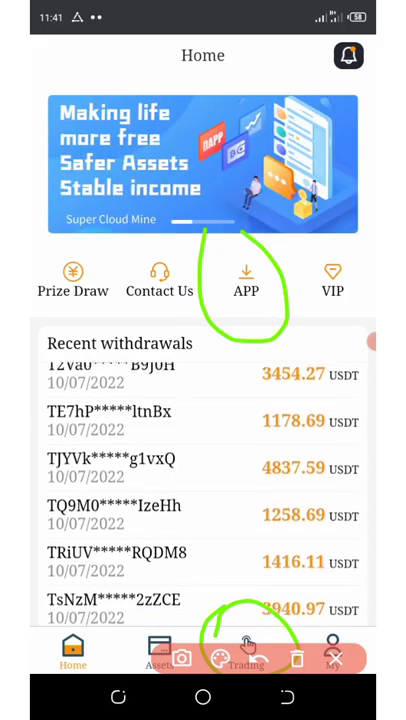
Step: Scroll Home and switch to Assets, showing the VIP1 500.00 USDT balance
scroll("down", 3)
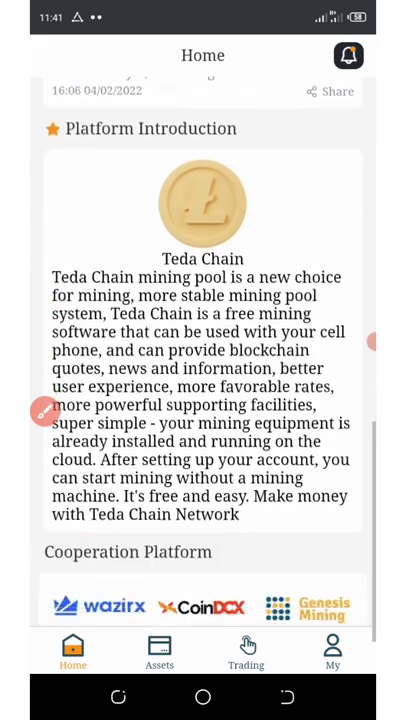
left_click(159, 650)
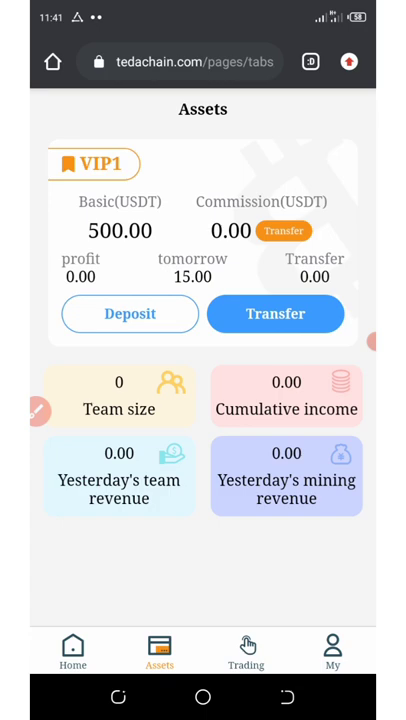
Step: Go to My and open the Invite a friend banner showing referral code 664282
left_click(332, 650)
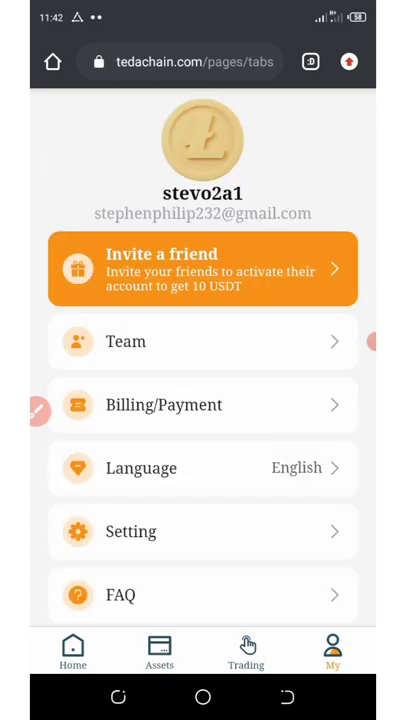
left_click(202, 270)
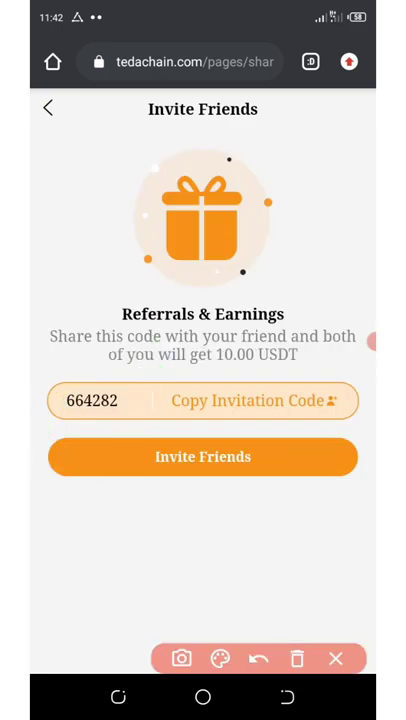
Step: Back out of Invite Friends to the account page, then go Home
left_click(48, 108)
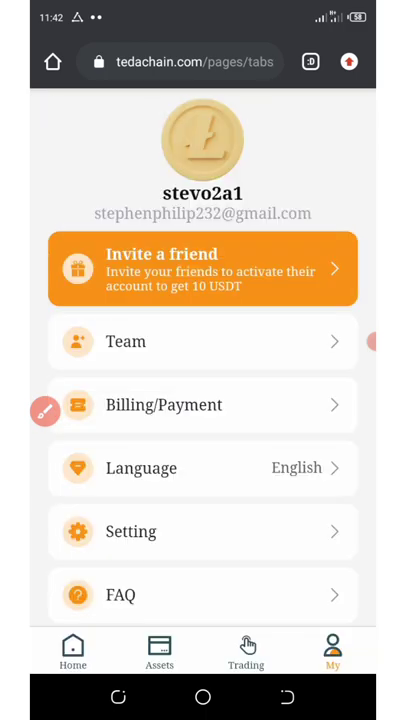
left_click(72, 650)
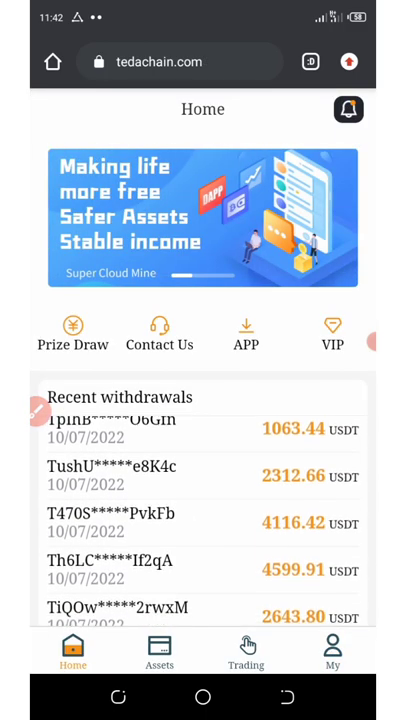